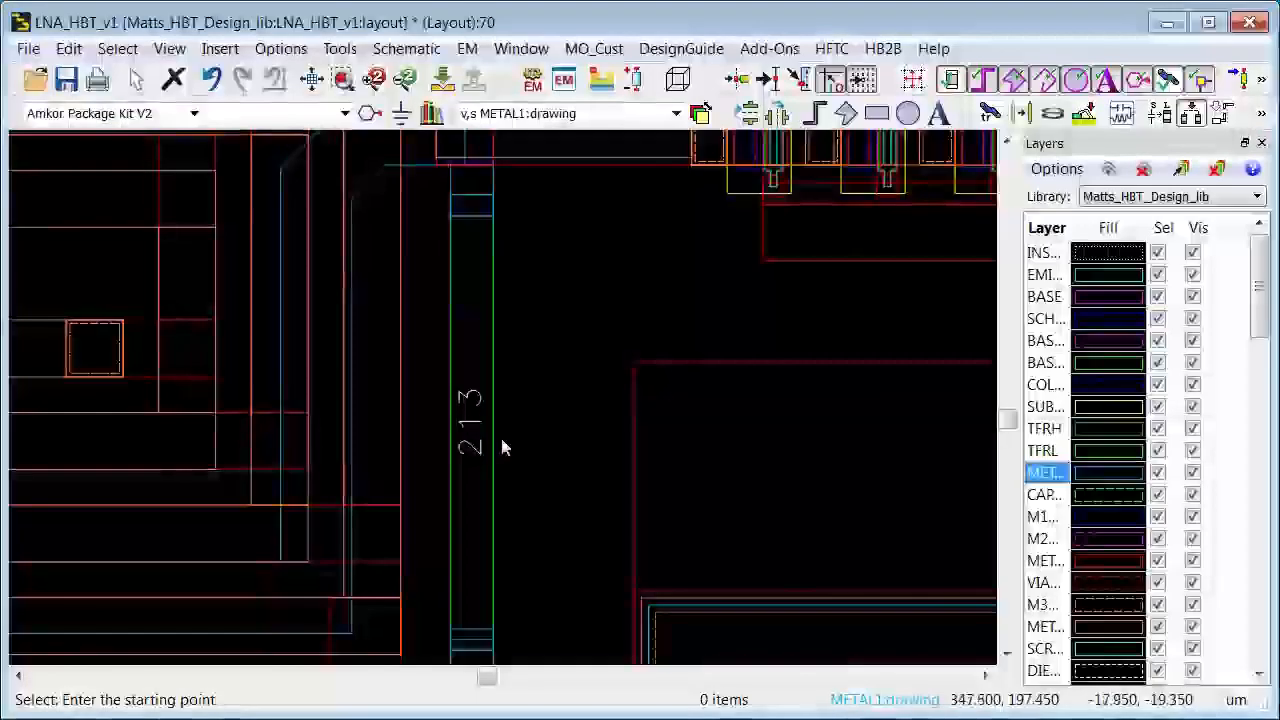
{"action": "mouse_move", "coordinate": [496, 408]}
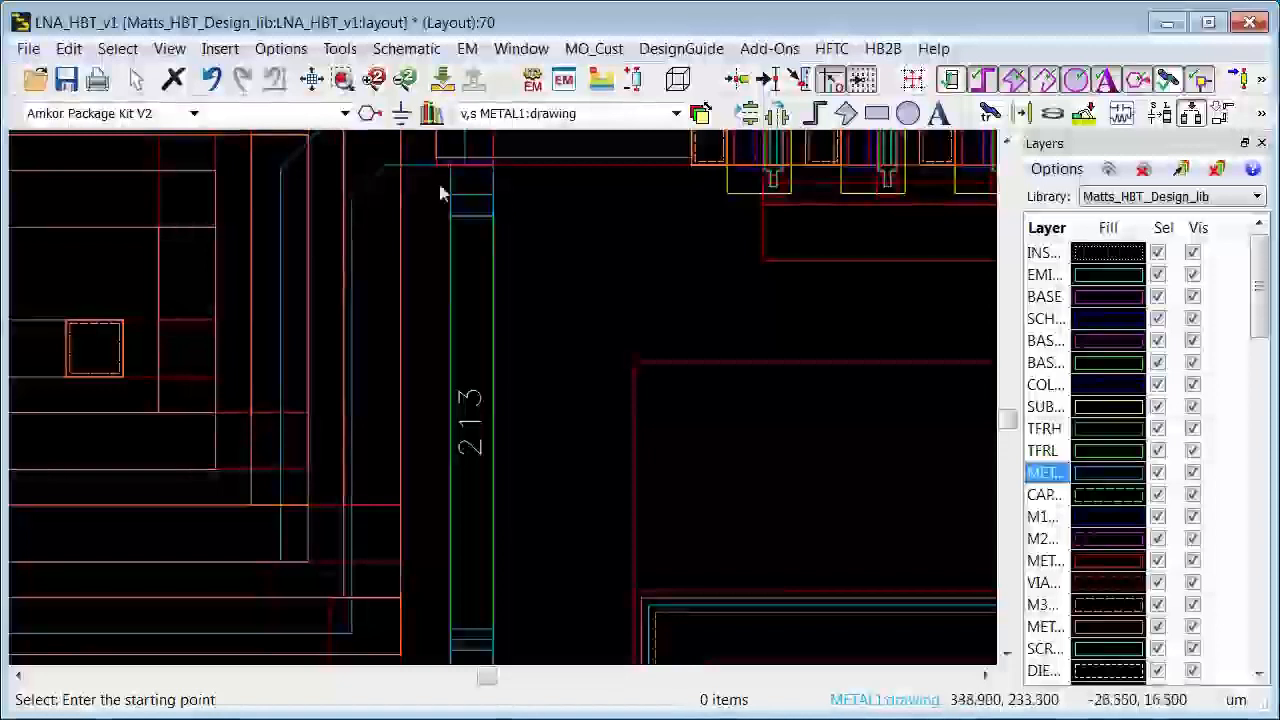
{"action": "mouse_move", "coordinate": [524, 204]}
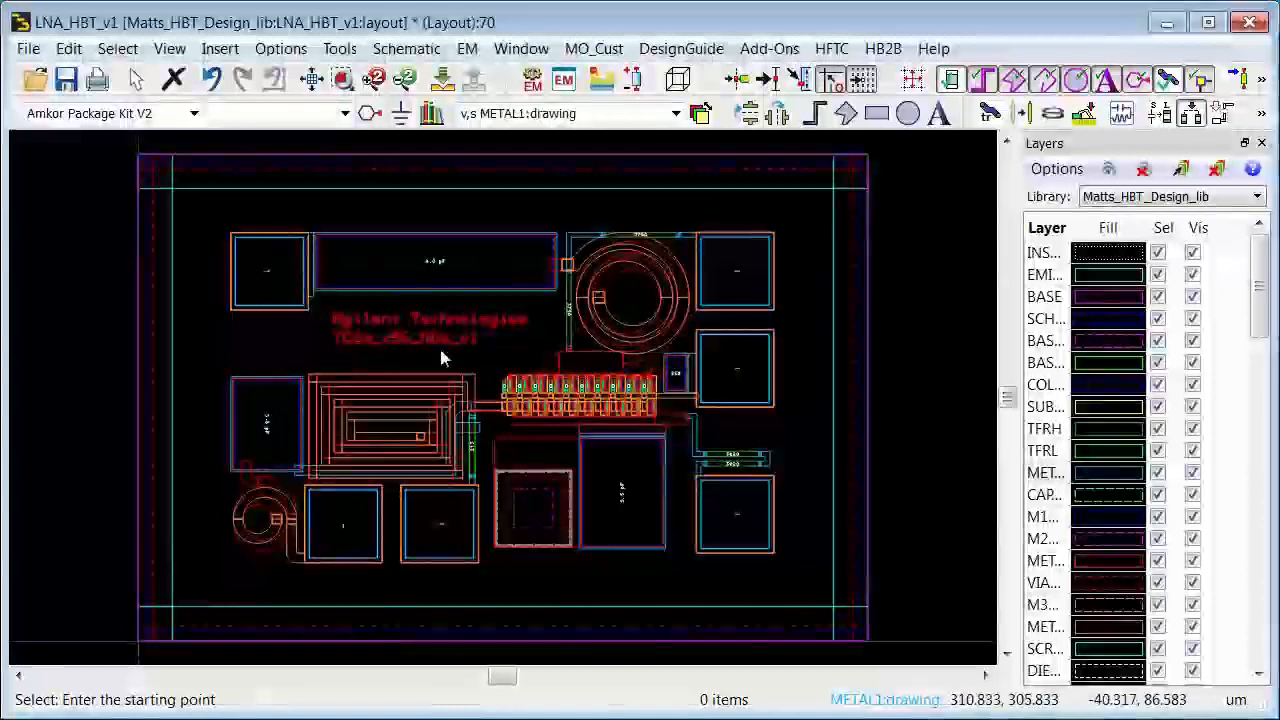
- Run ADS Desktop LVS on LNA_HBT_v1, confirm zero errors in the Pin Nets results, and dismiss the report
{"action": "left_click", "coordinate": [340, 48]}
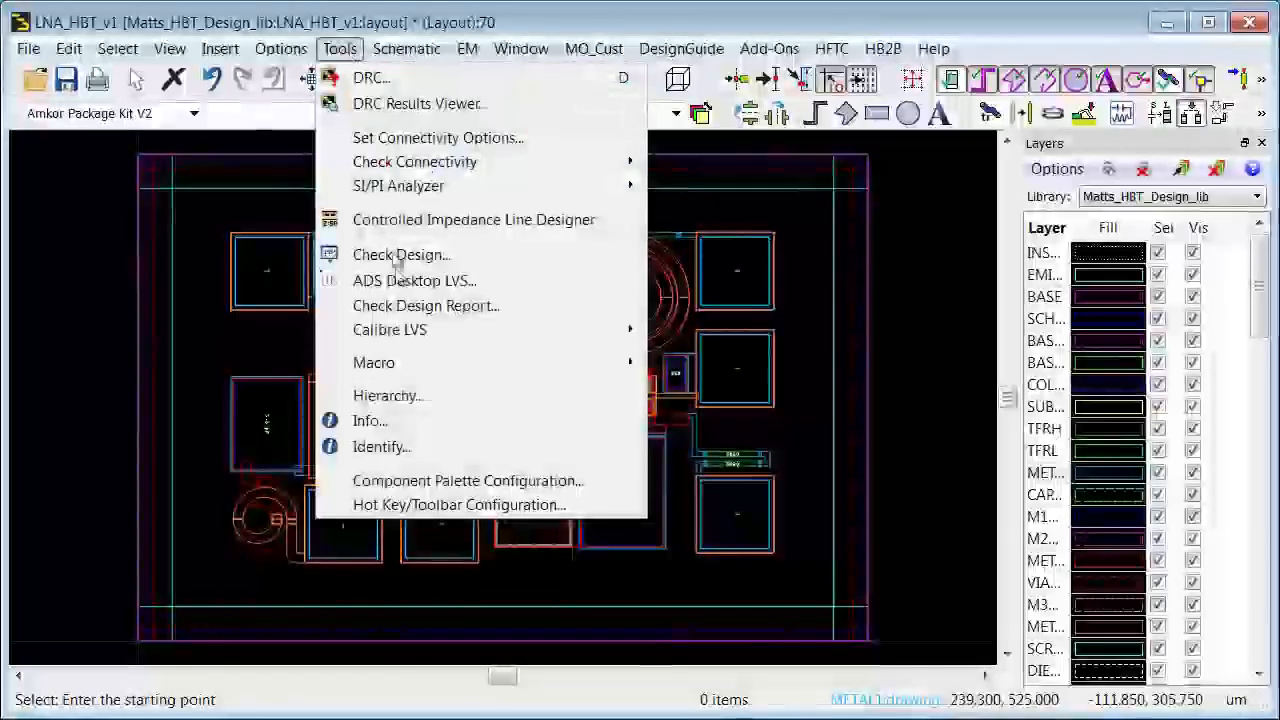
{"action": "left_click", "coordinate": [416, 280]}
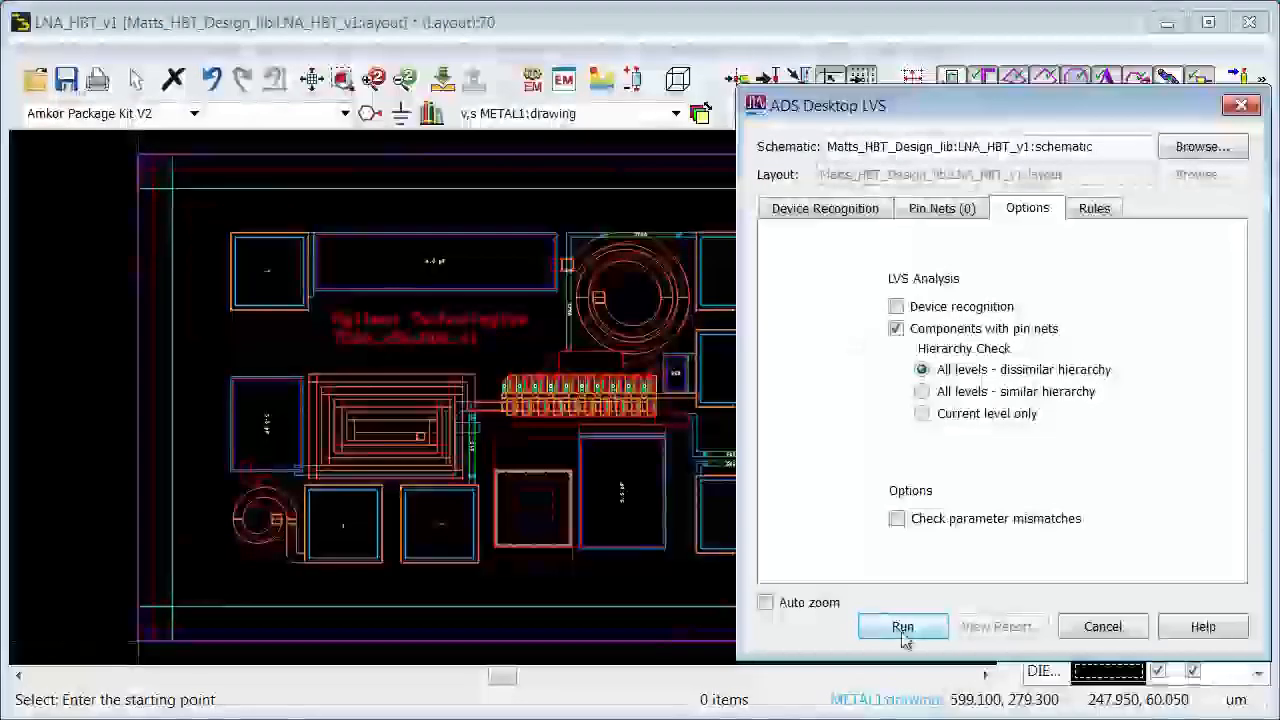
{"action": "left_click", "coordinate": [904, 626]}
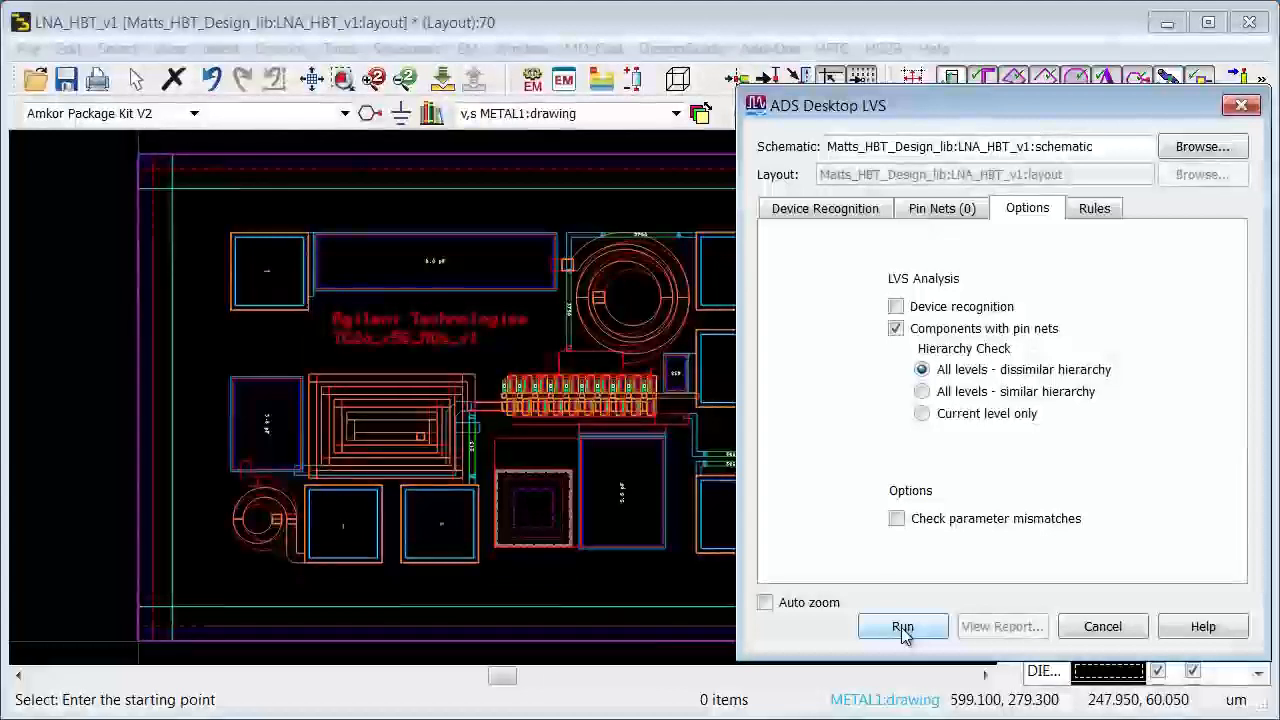
{"action": "left_click", "coordinate": [904, 626]}
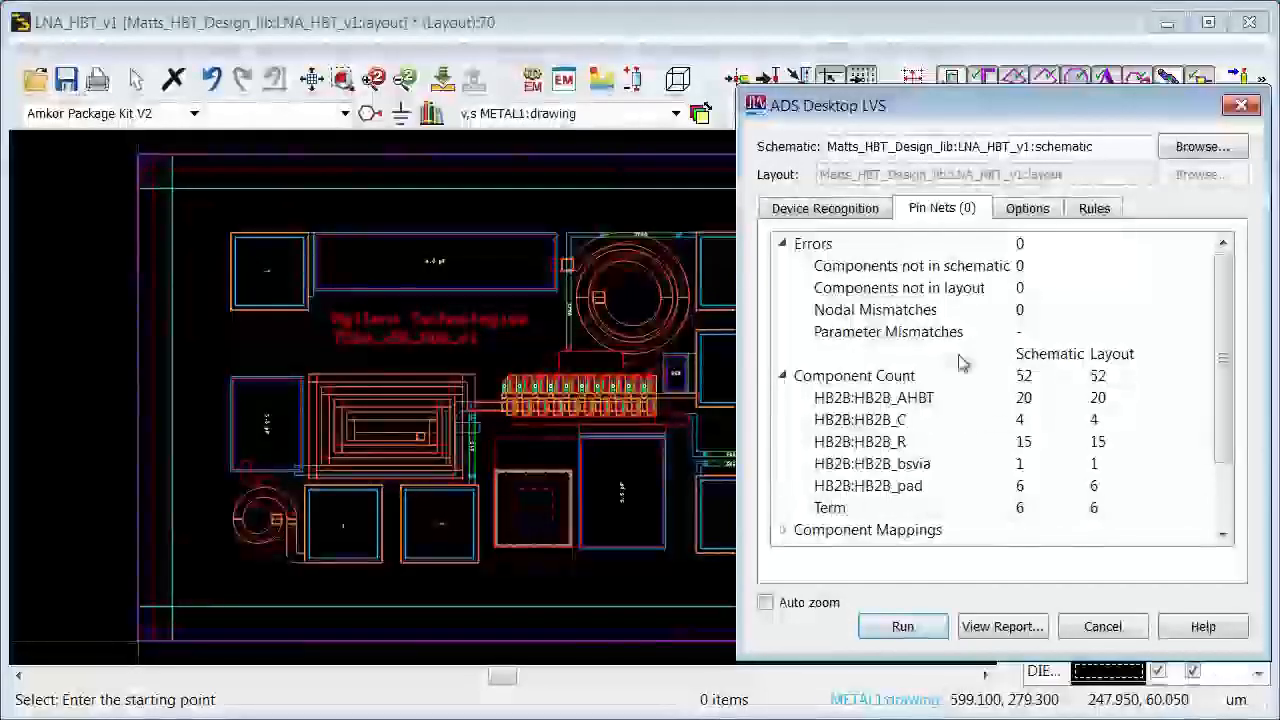
{"action": "mouse_move", "coordinate": [922, 396]}
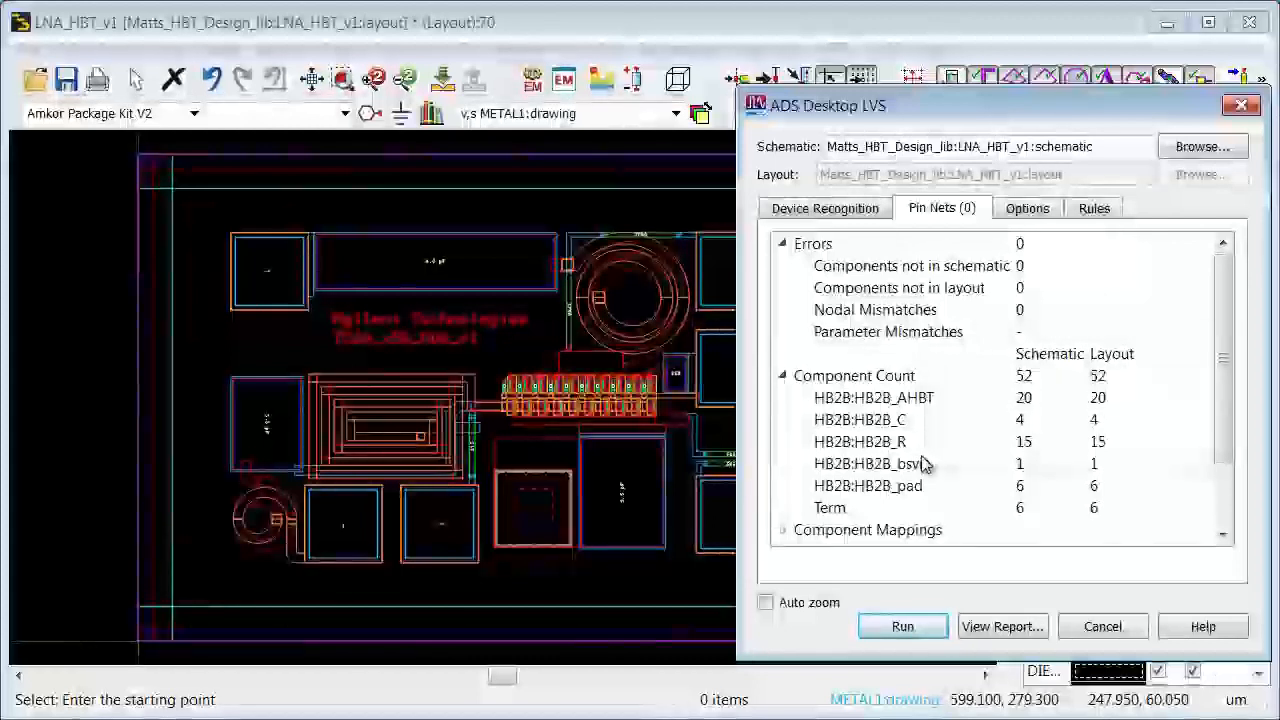
{"action": "left_click", "coordinate": [1104, 626]}
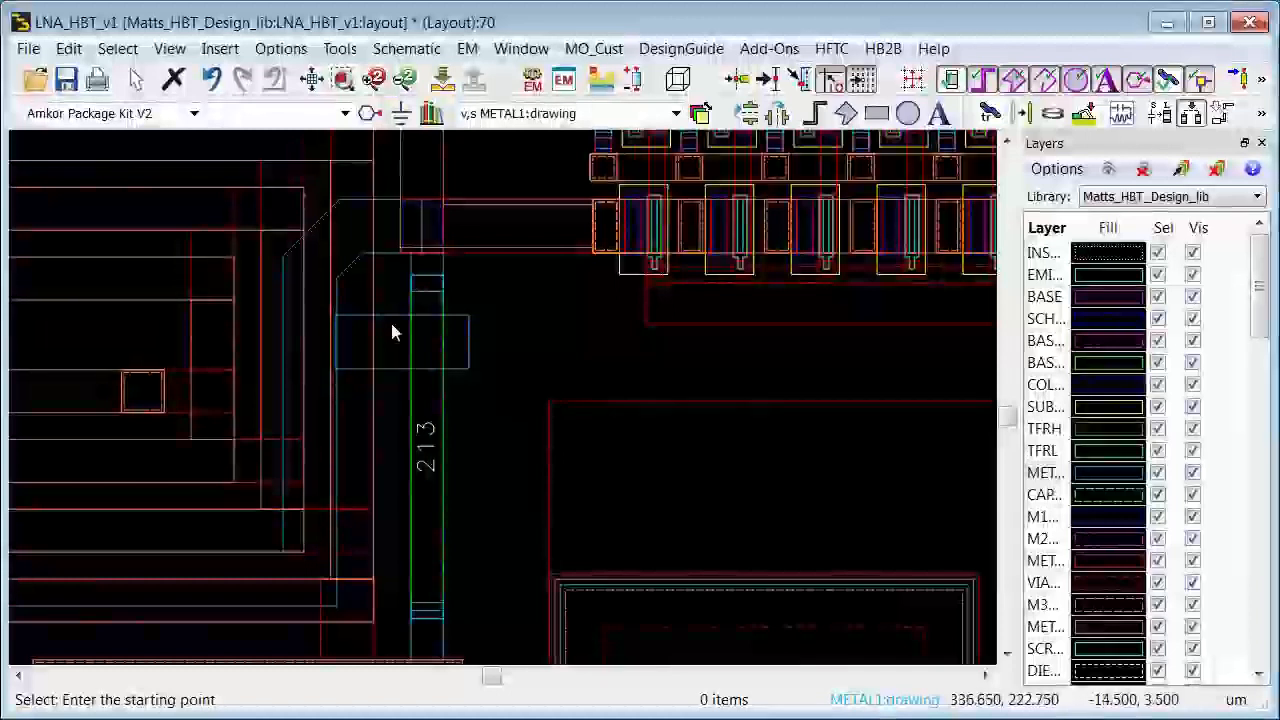
- Enable device recognition for LVS, disable the pin-nets component check, and inspect the rules file setting
{"action": "left_click", "coordinate": [340, 48]}
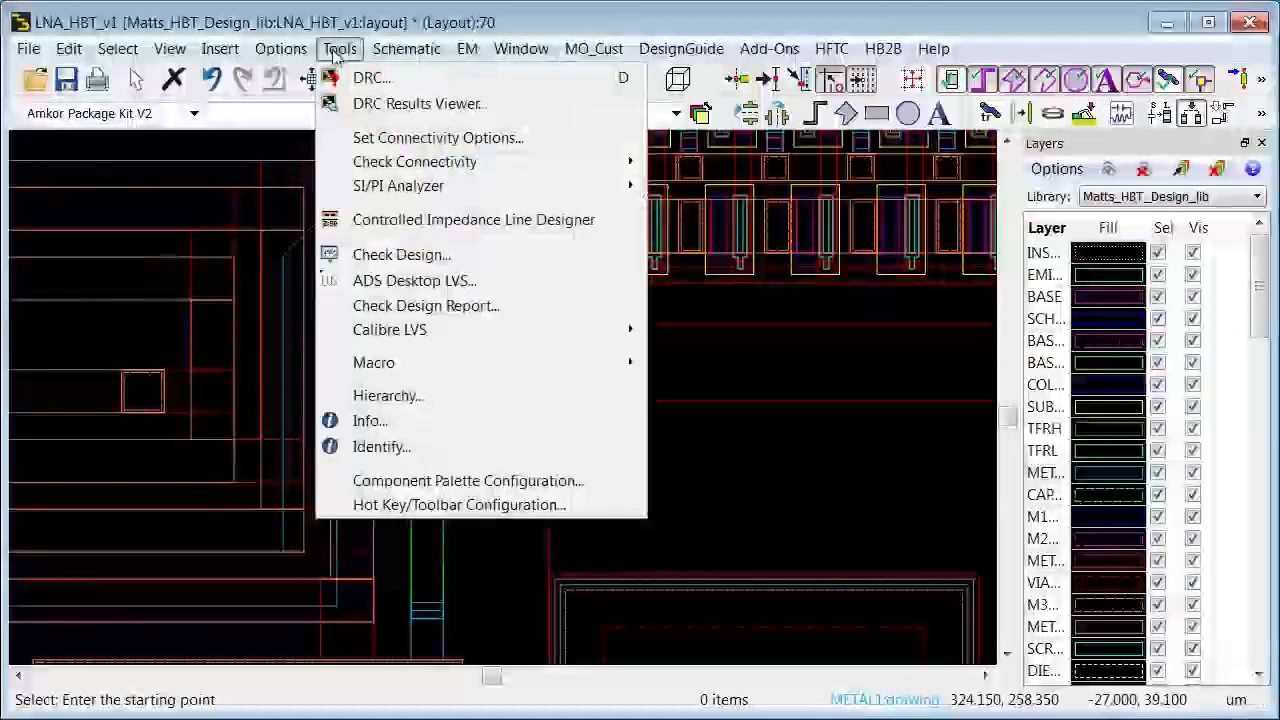
{"action": "mouse_move", "coordinate": [376, 284]}
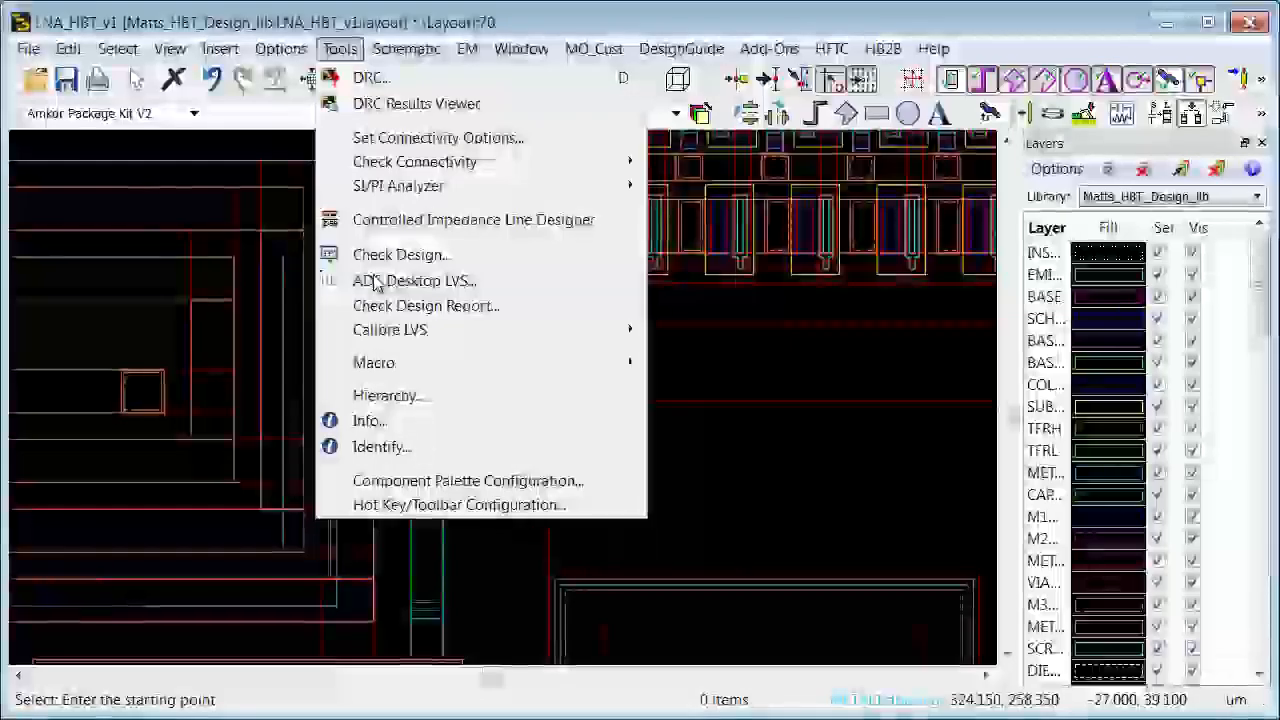
{"action": "left_click", "coordinate": [412, 280]}
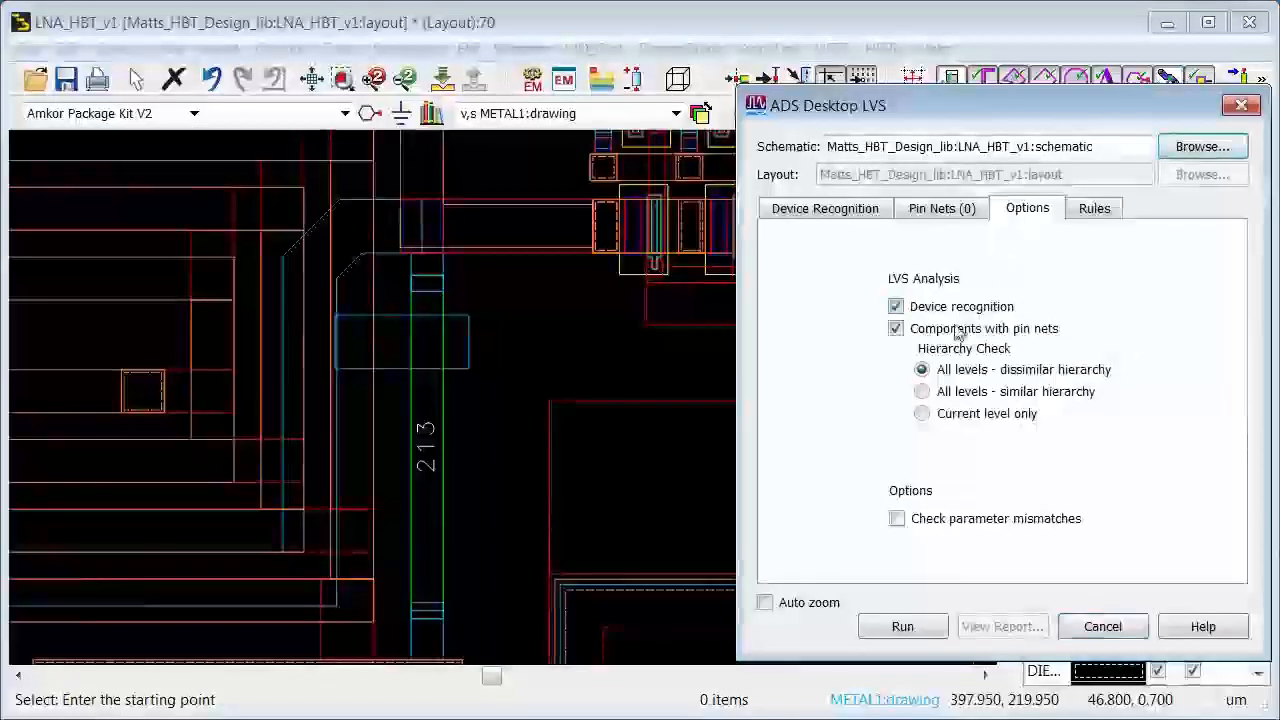
{"action": "left_click", "coordinate": [896, 328]}
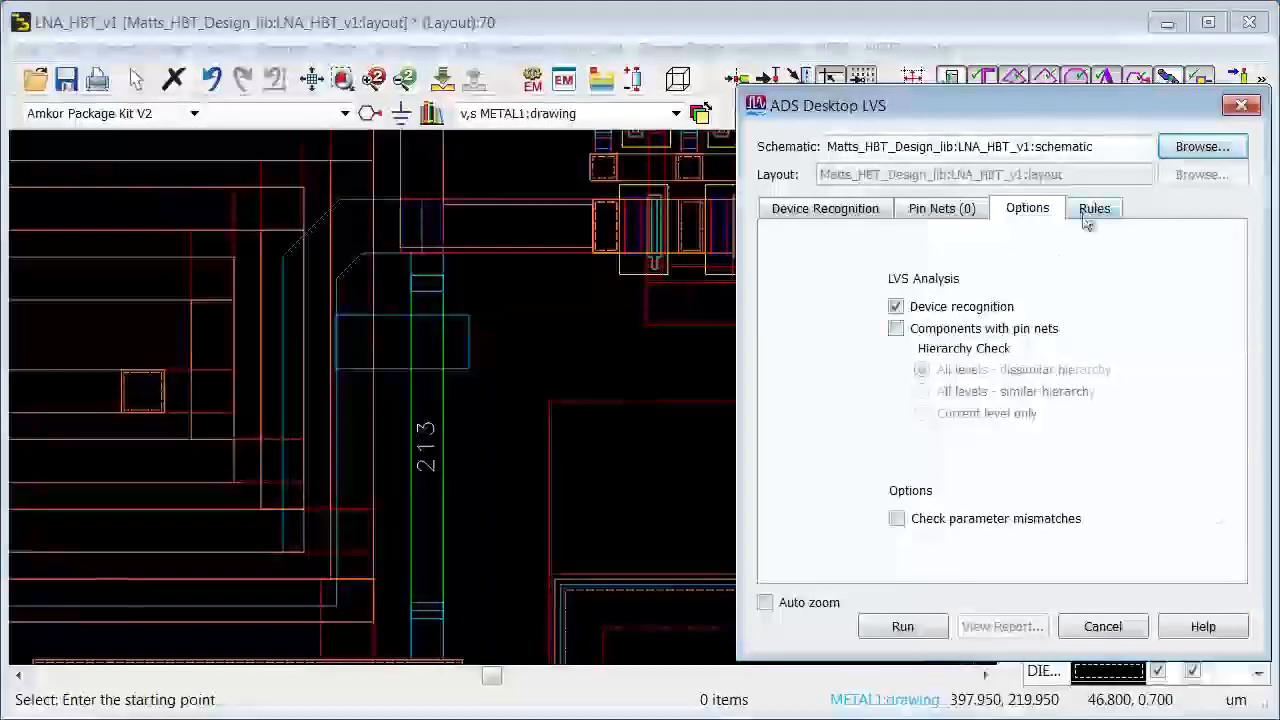
{"action": "left_click", "coordinate": [1094, 208]}
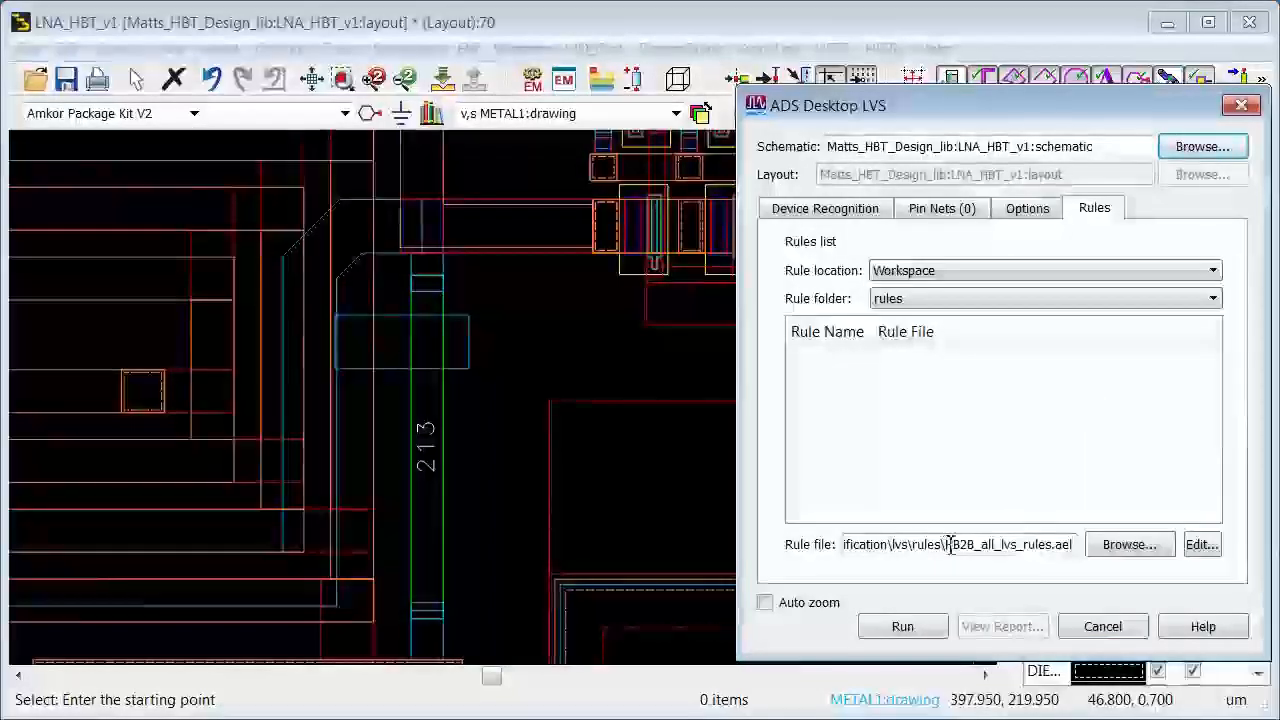
{"action": "double_click", "coordinate": [1000, 544]}
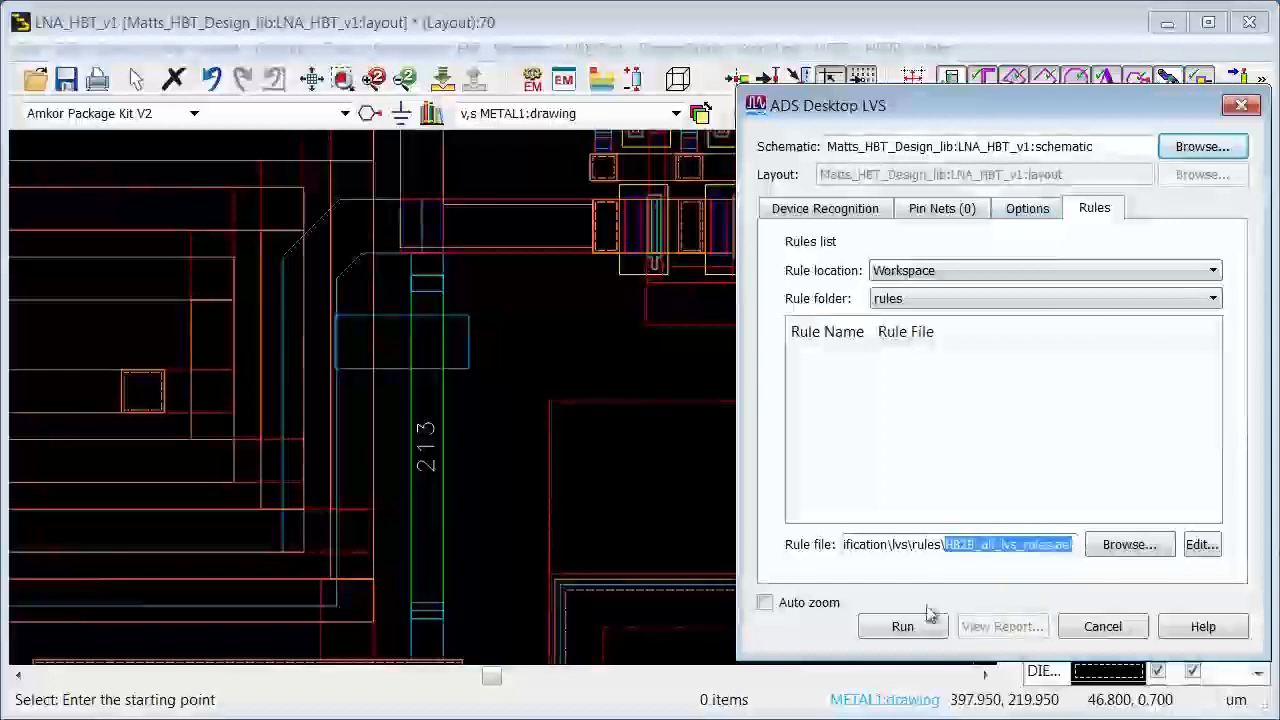
- Run LVS and reveal the pin count mismatch on resistor HB2BHB2B_R R1 under Layout Device Errors, then dismiss it
{"action": "left_click", "coordinate": [902, 626]}
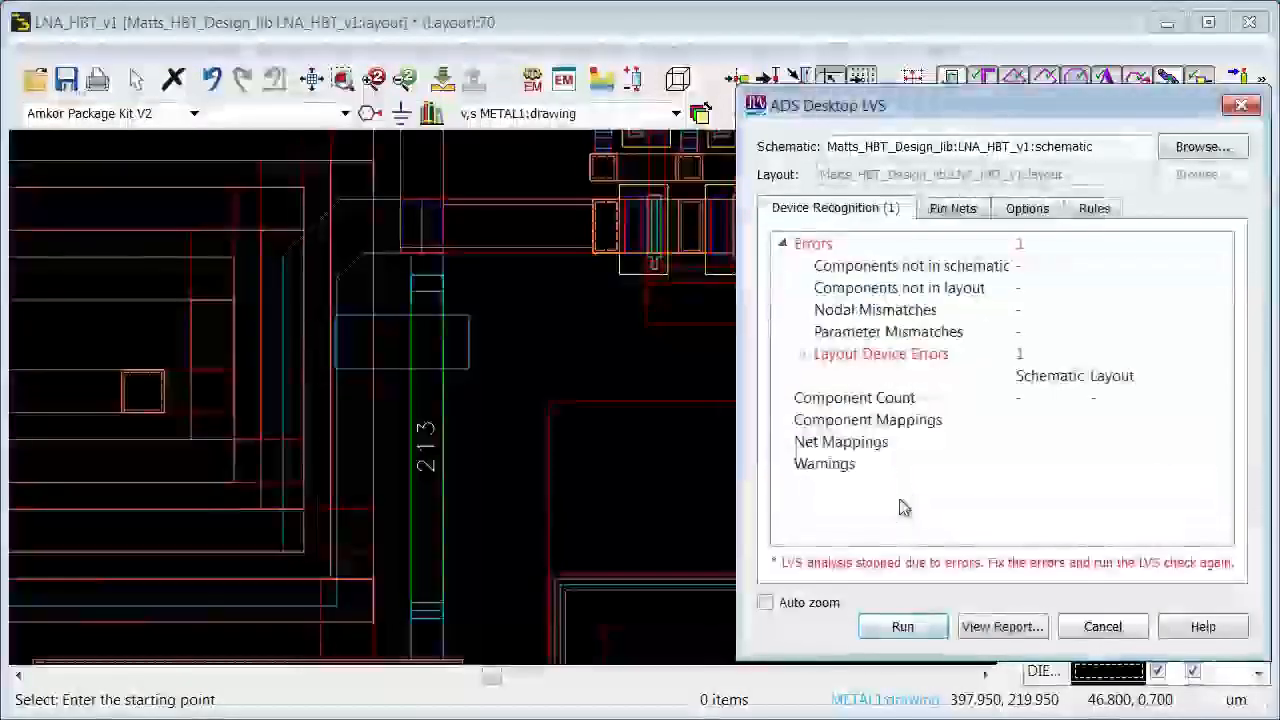
{"action": "left_click", "coordinate": [802, 352]}
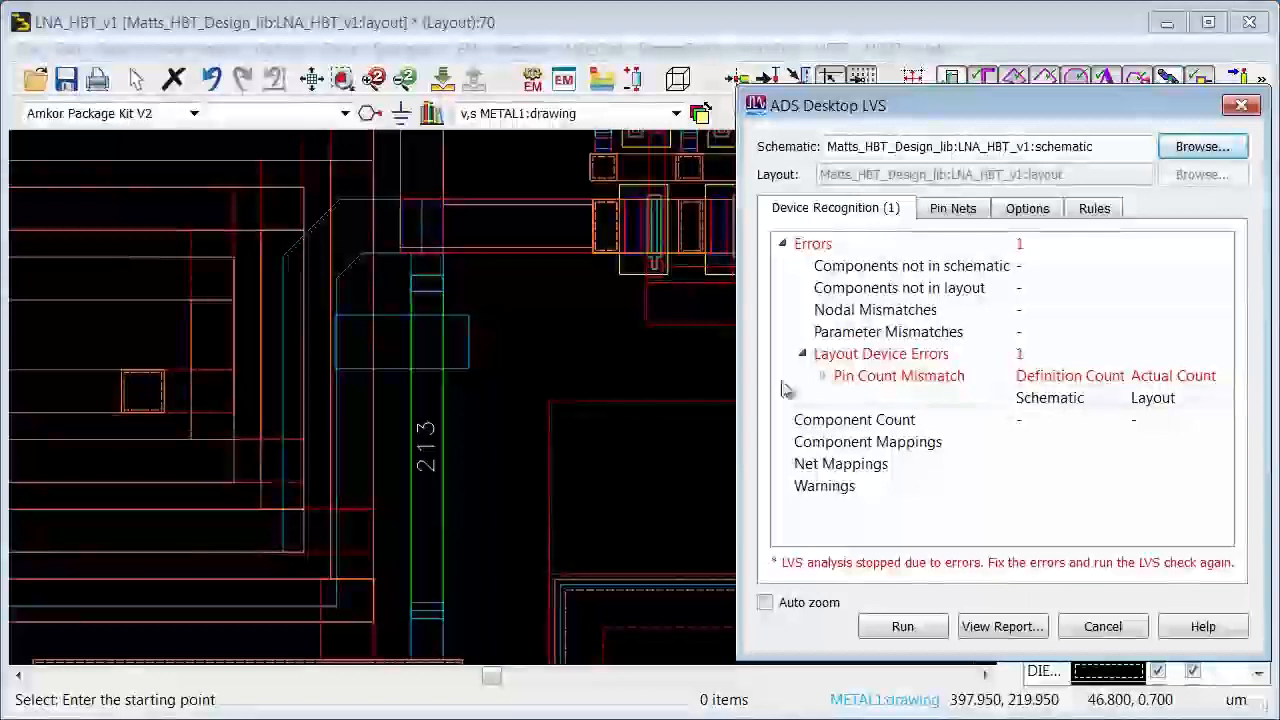
{"action": "left_click", "coordinate": [822, 376]}
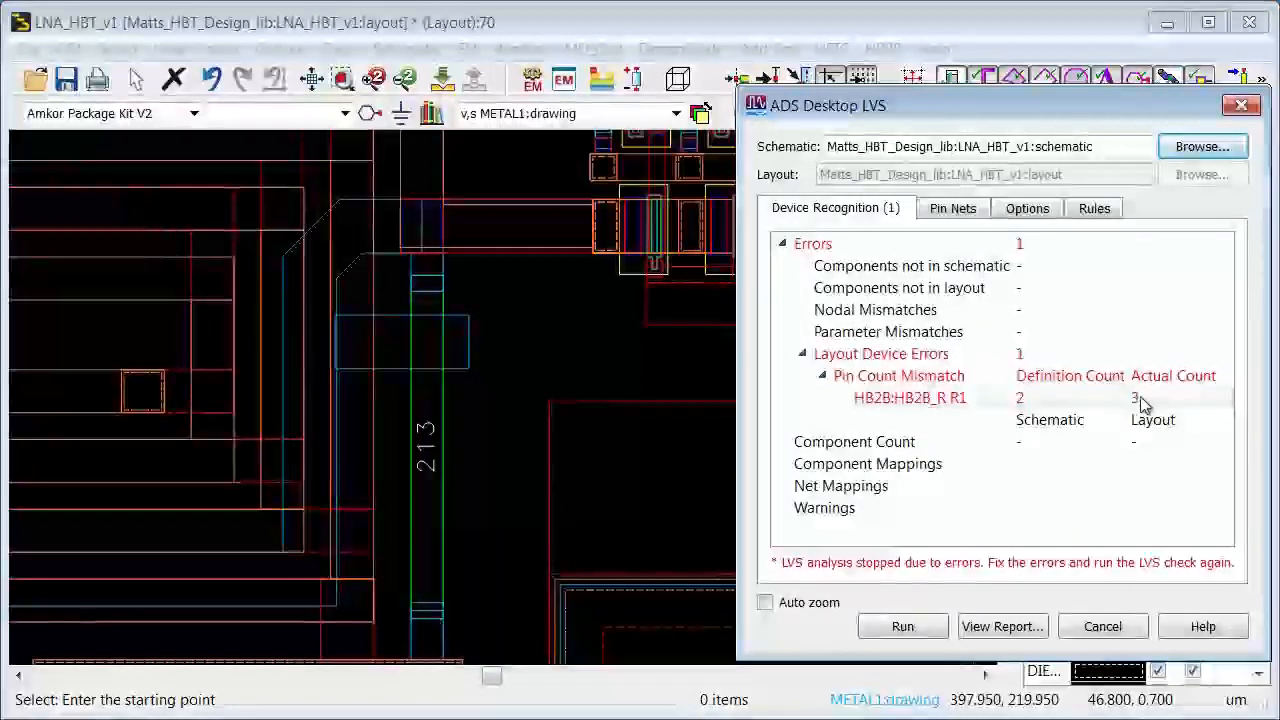
{"action": "left_click", "coordinate": [1102, 626]}
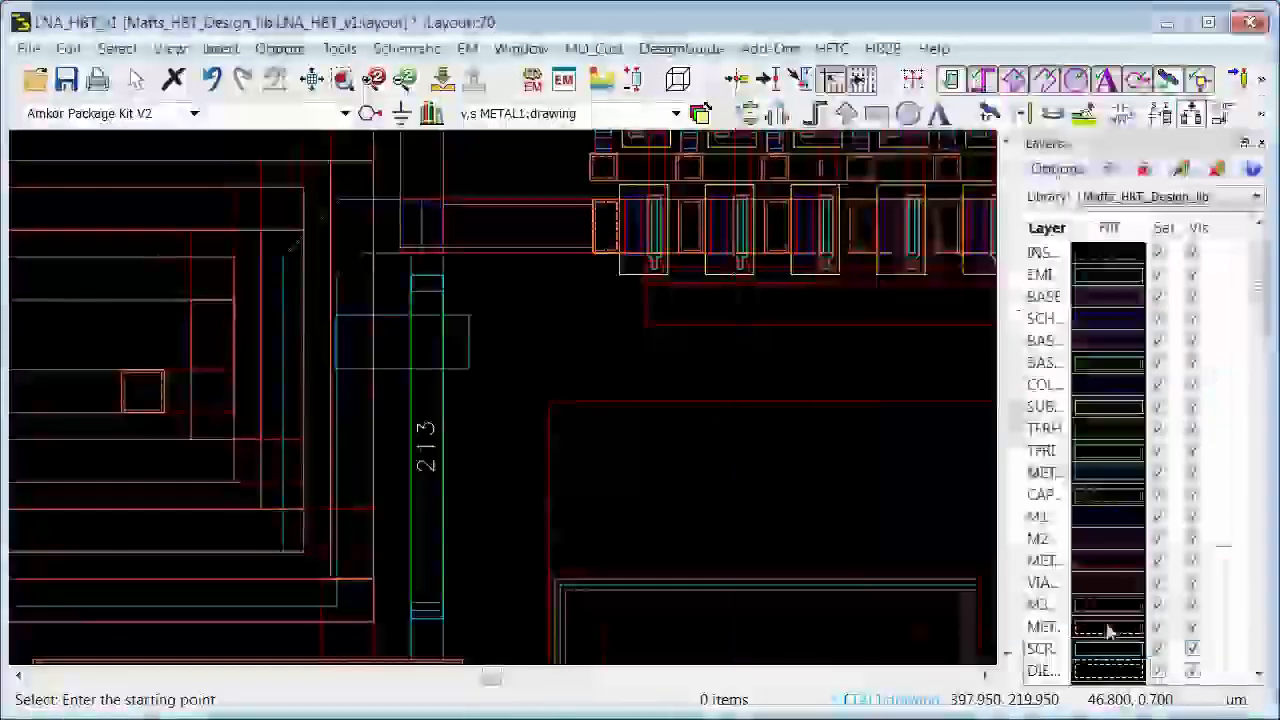
- Begin a METAL1 rectangle at the top of the resistor strip below the square pad
{"action": "left_click", "coordinate": [402, 342]}
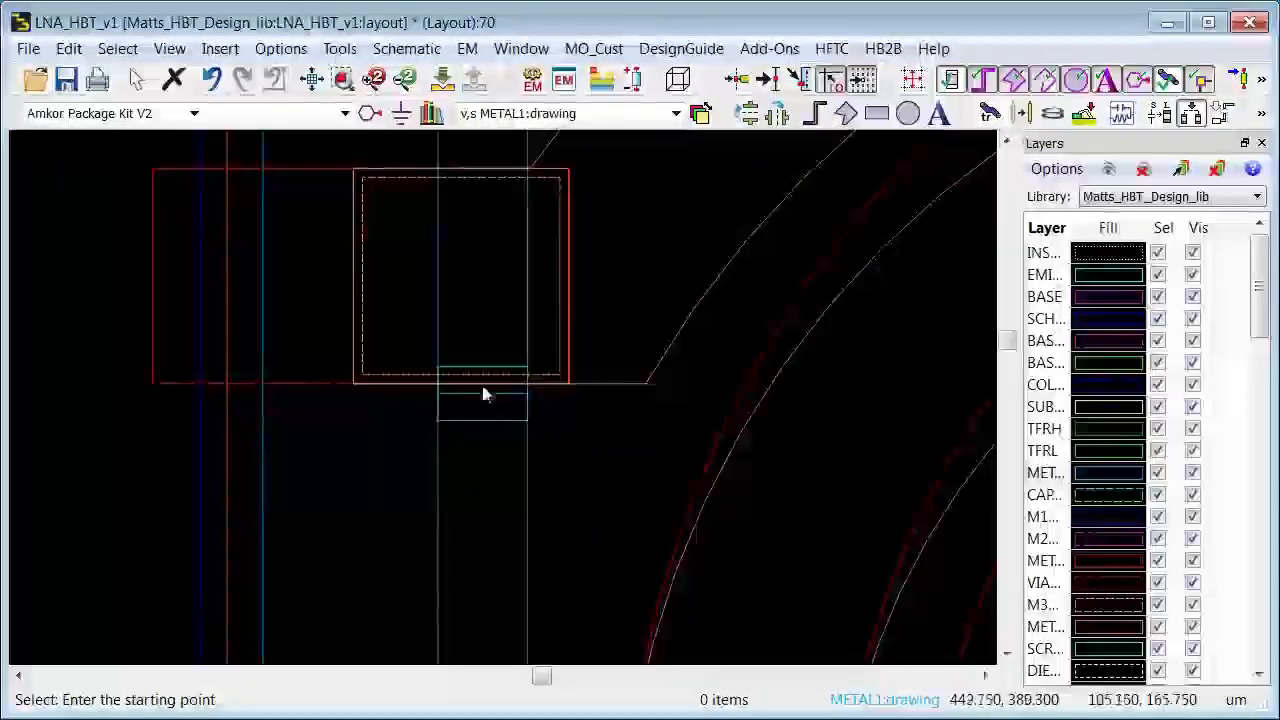
{"action": "left_click", "coordinate": [876, 112]}
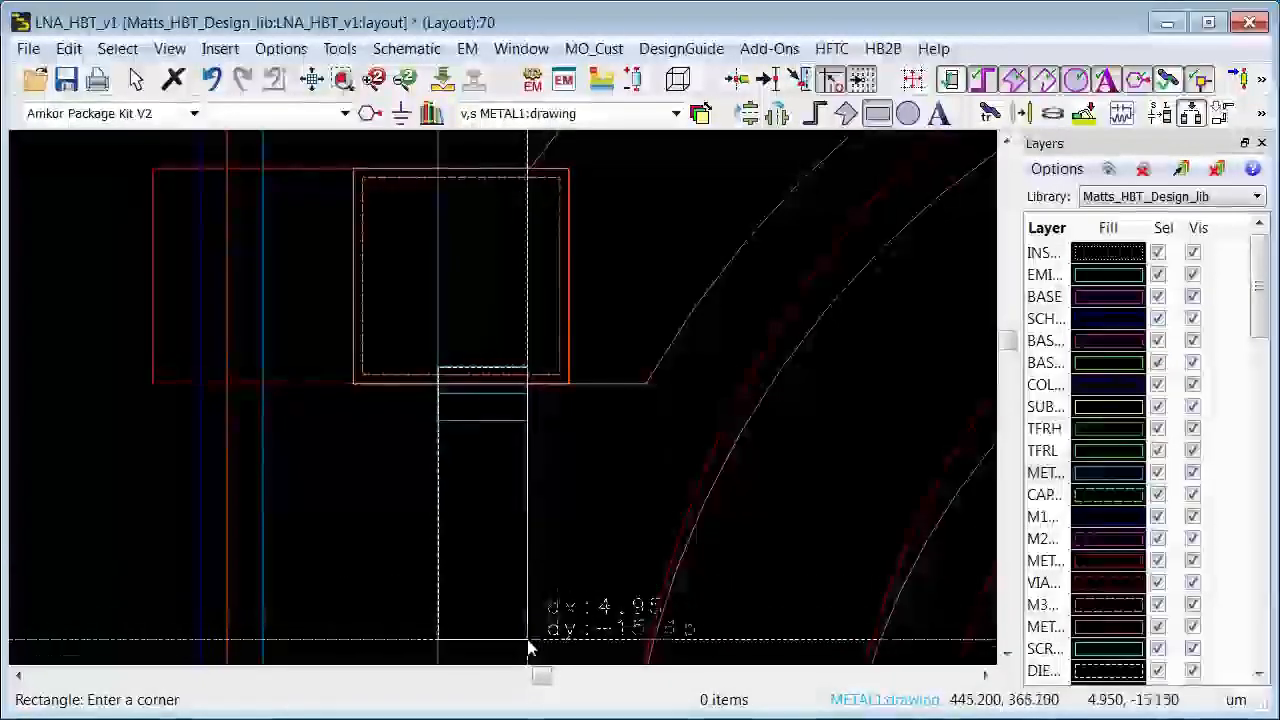
{"action": "mouse_move", "coordinate": [536, 614]}
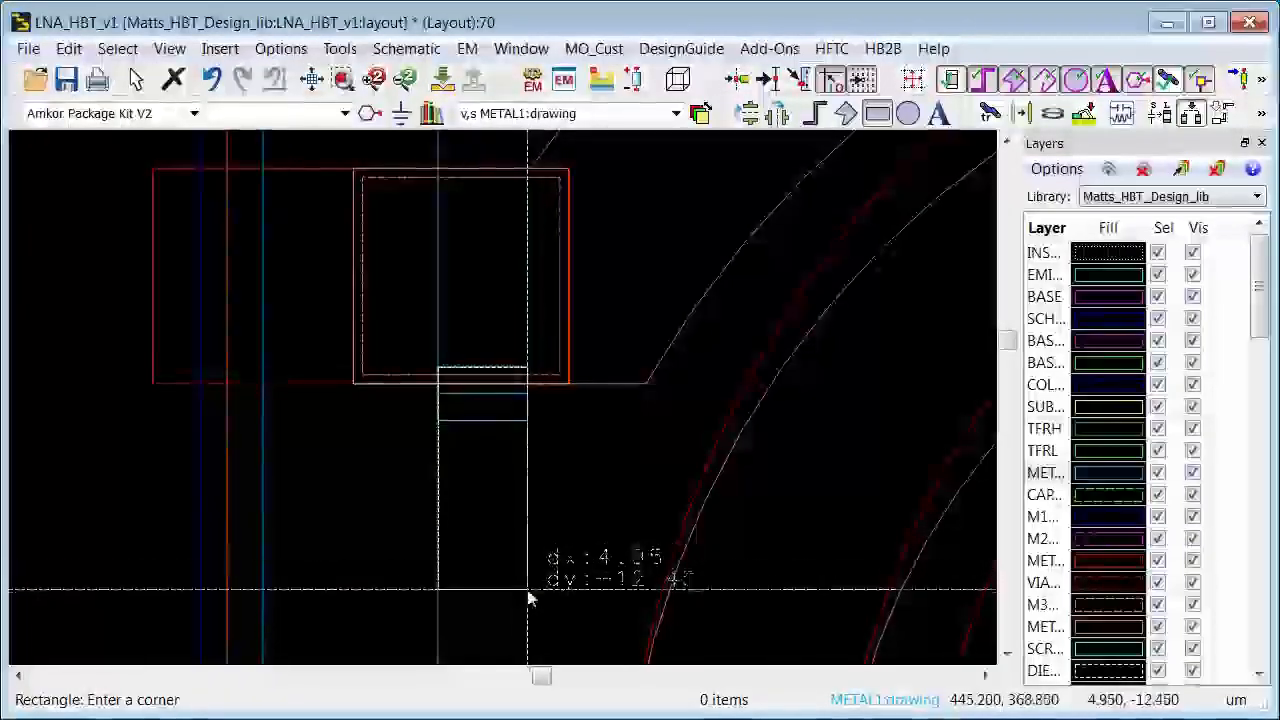
{"action": "mouse_move", "coordinate": [530, 622]}
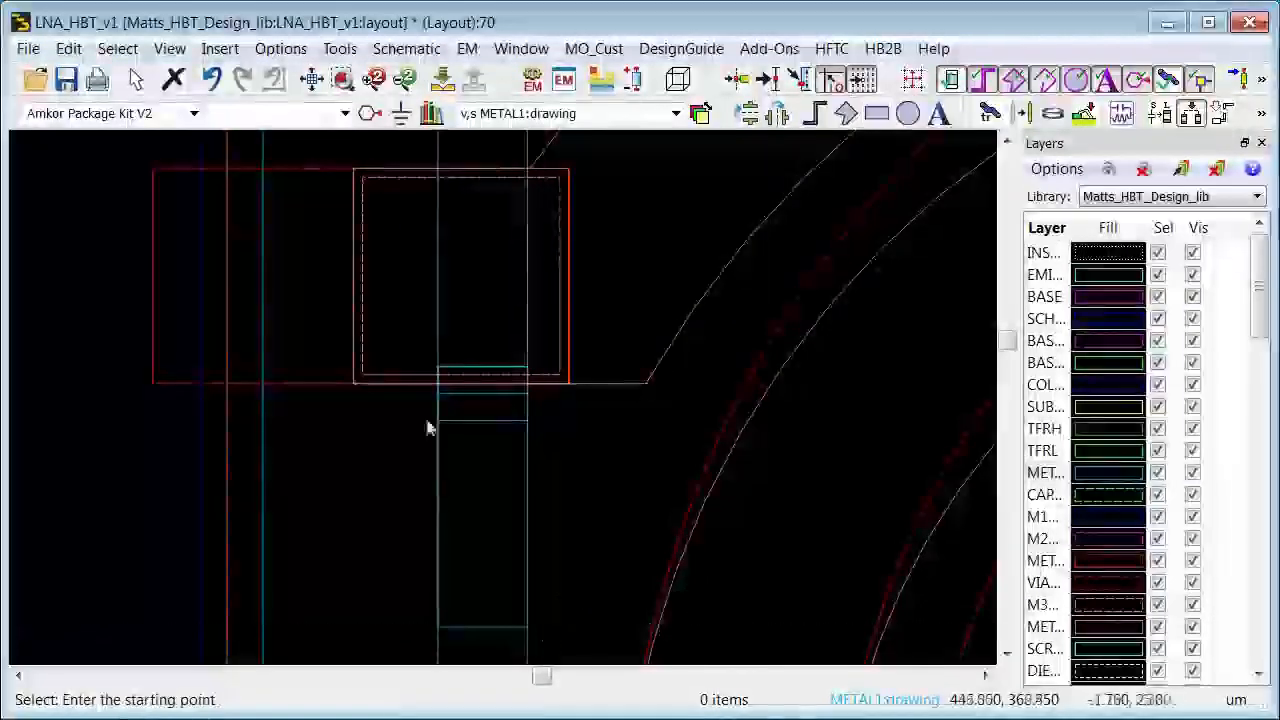
- Run LVS with parameter mismatch checking enabled and expand the report showing R17's length and resistance mismatches
{"action": "left_click", "coordinate": [340, 48]}
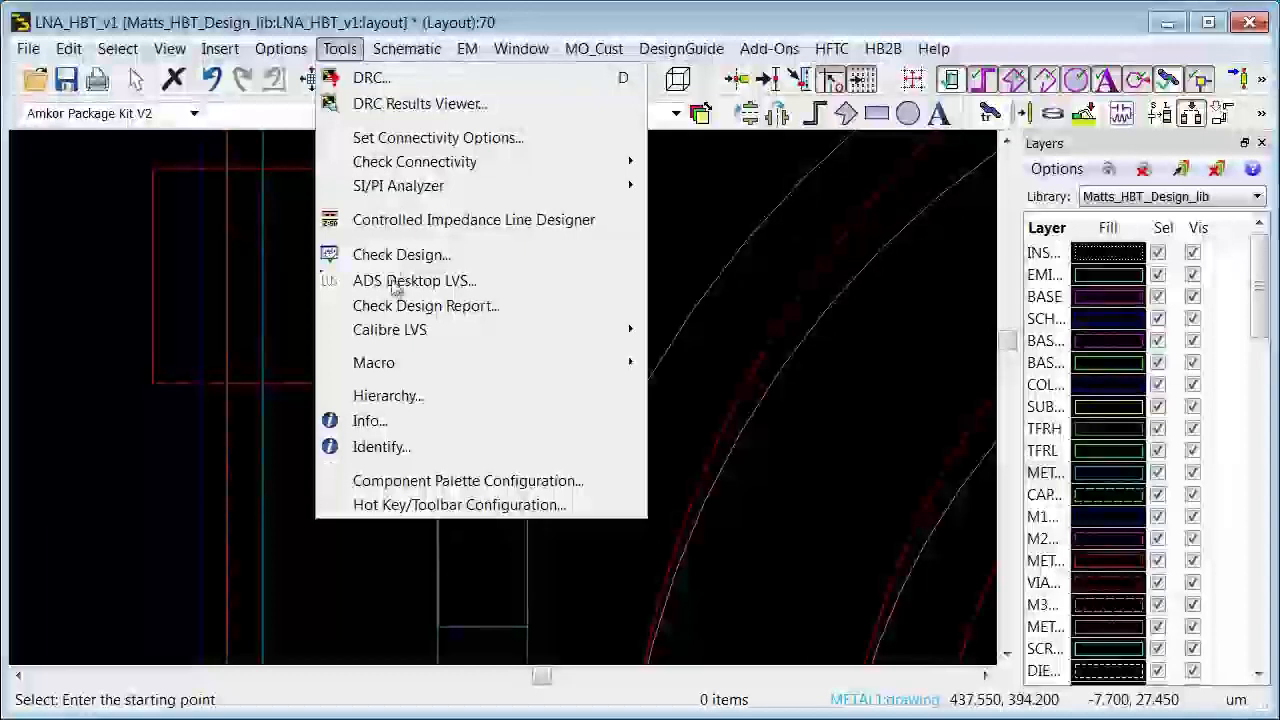
{"action": "left_click", "coordinate": [414, 280]}
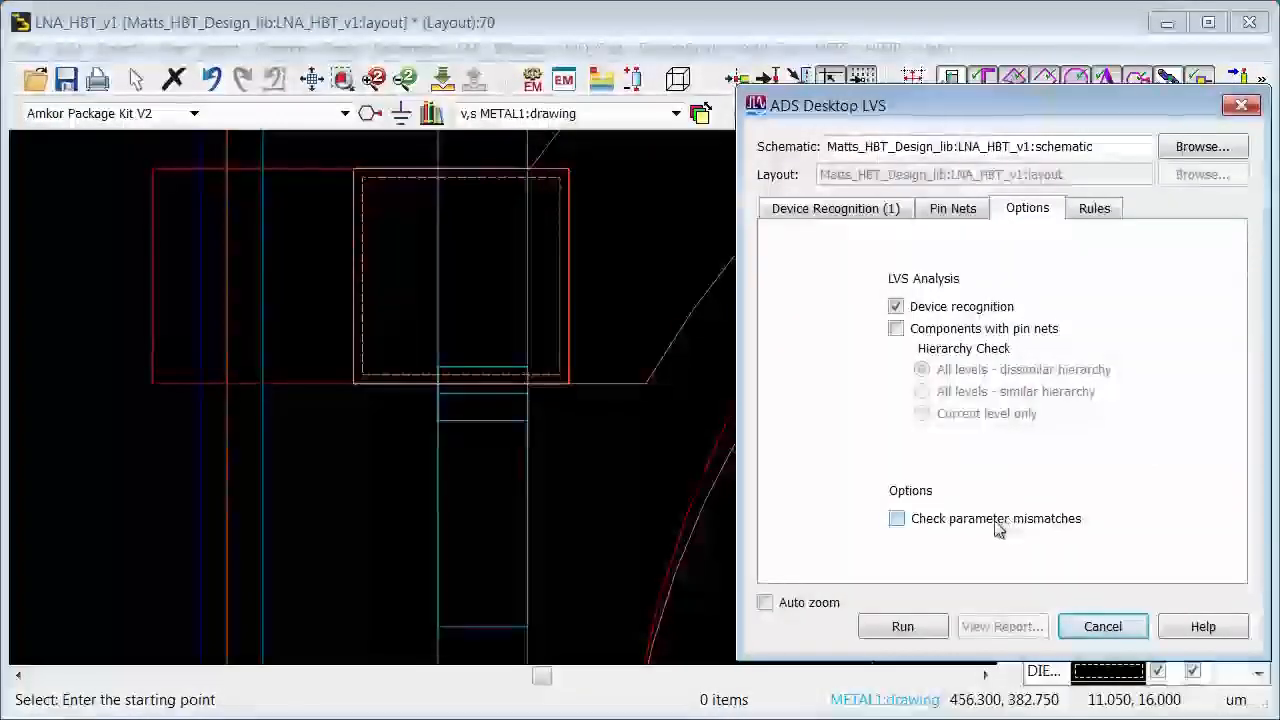
{"action": "left_click", "coordinate": [896, 518]}
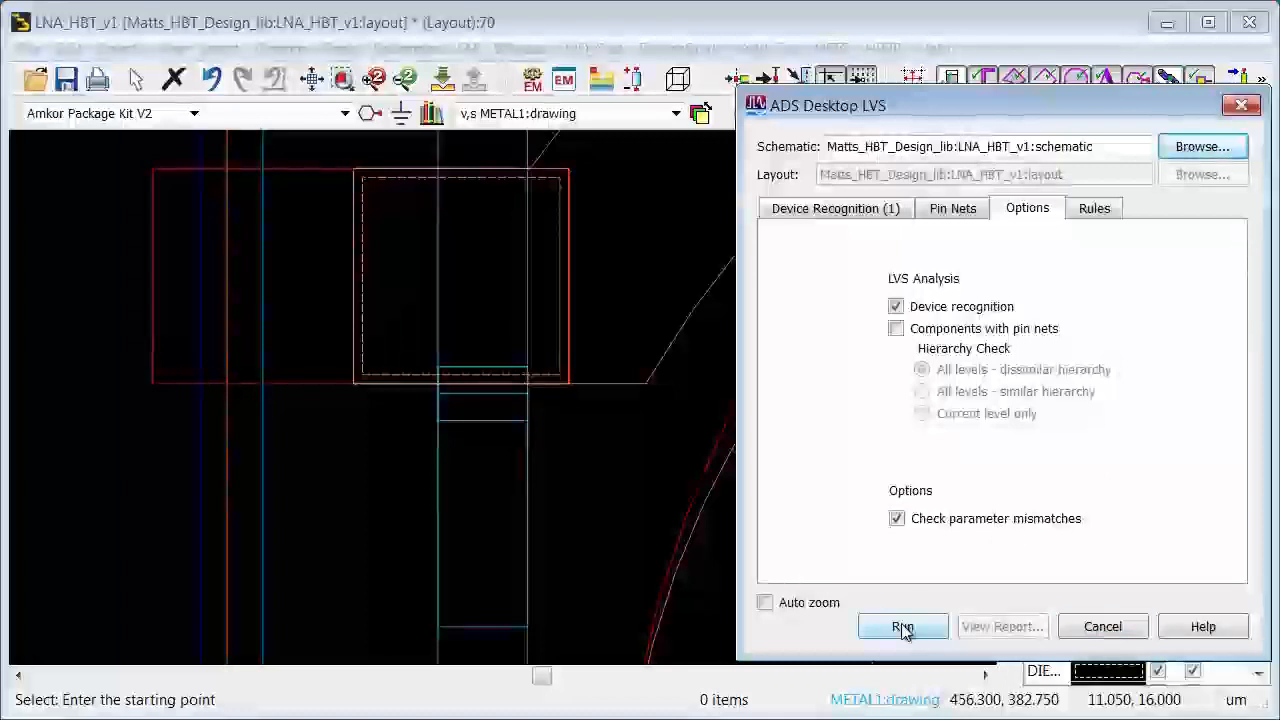
{"action": "left_click", "coordinate": [902, 626]}
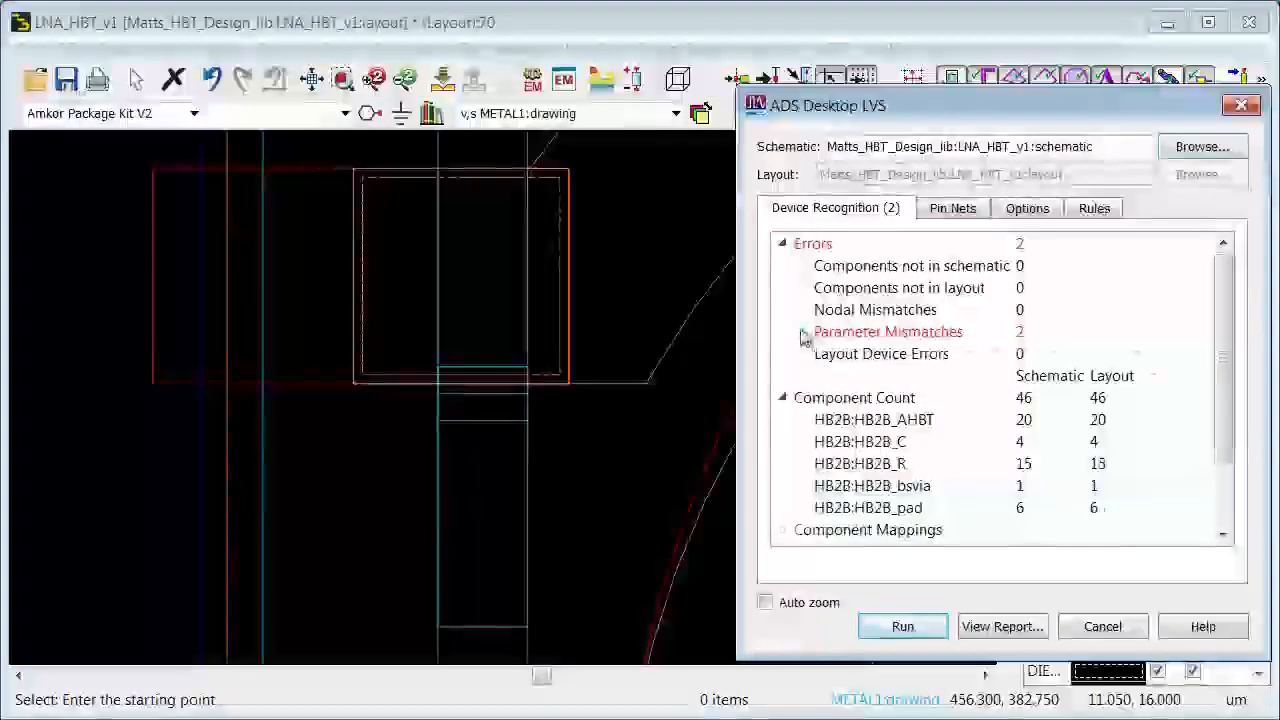
{"action": "left_click", "coordinate": [784, 332]}
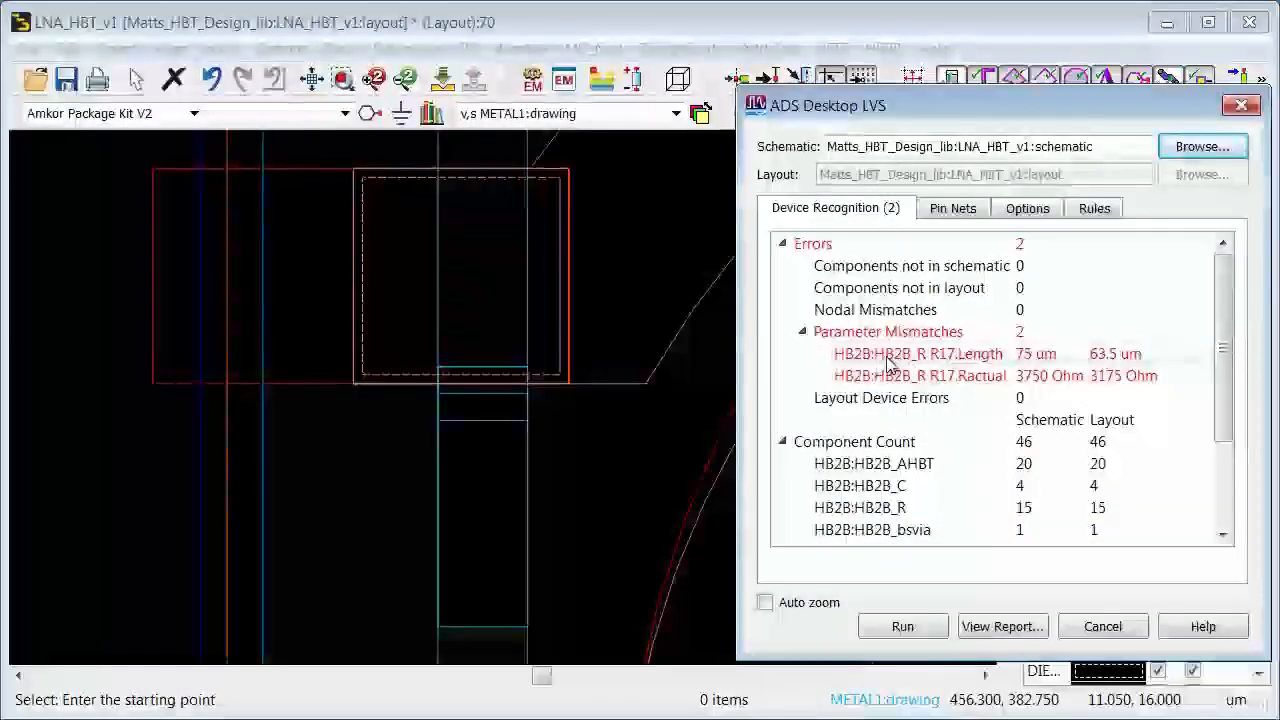